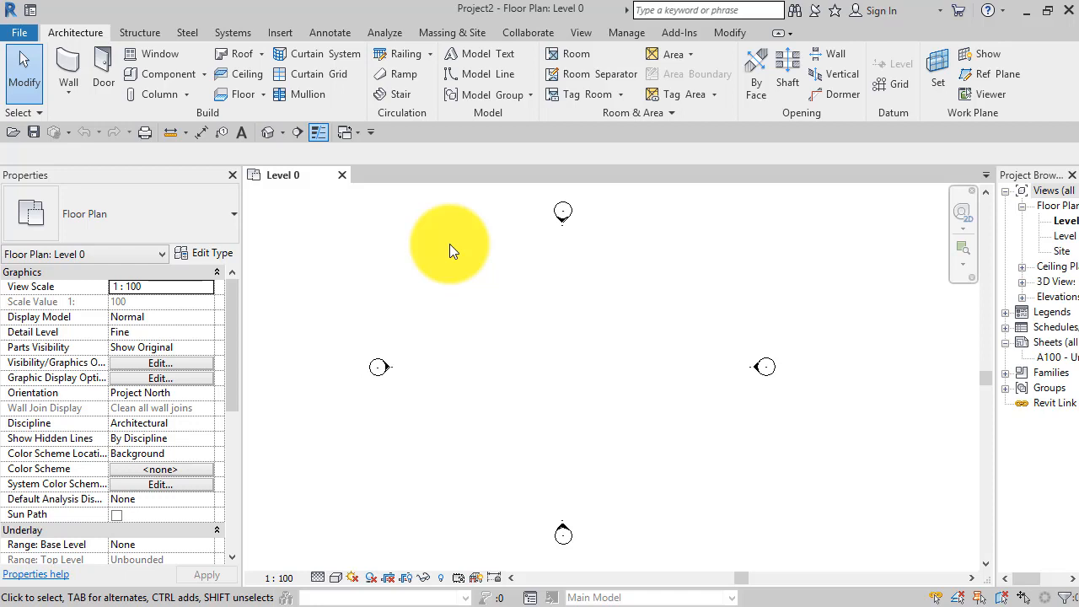
pyautogui.moveTo(587, 400)
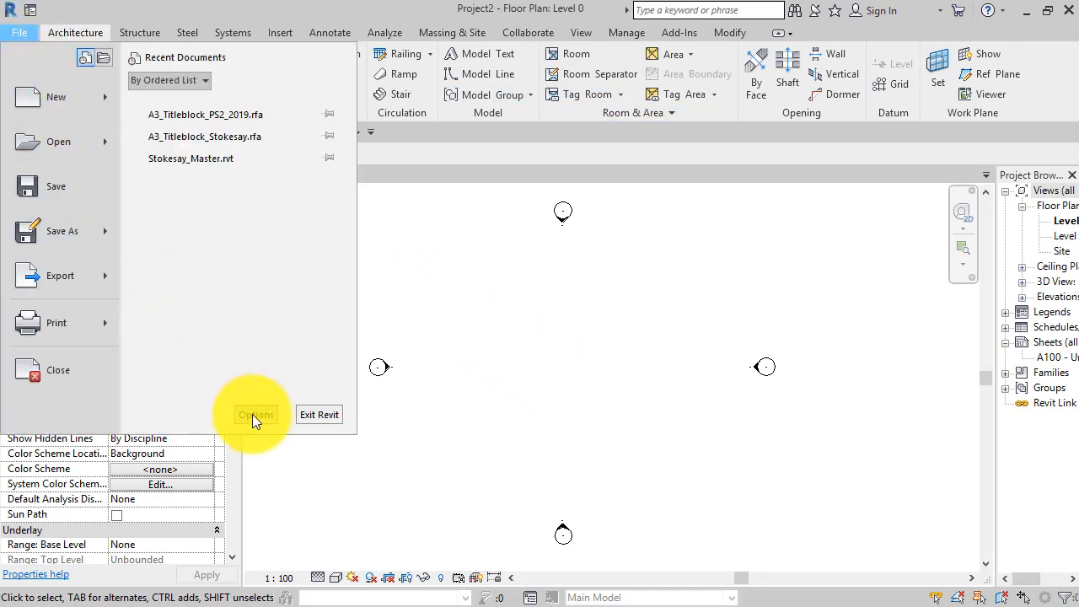
# Set the Active theme to Dark under User Interface in Options and confirm
pyautogui.click(257, 415)
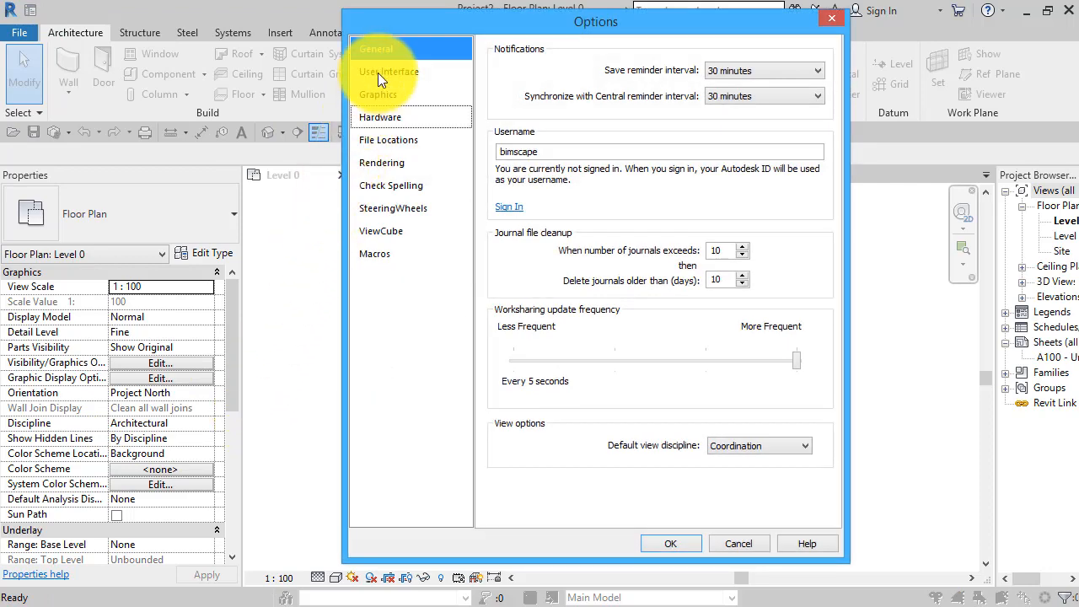
pyautogui.click(388, 70)
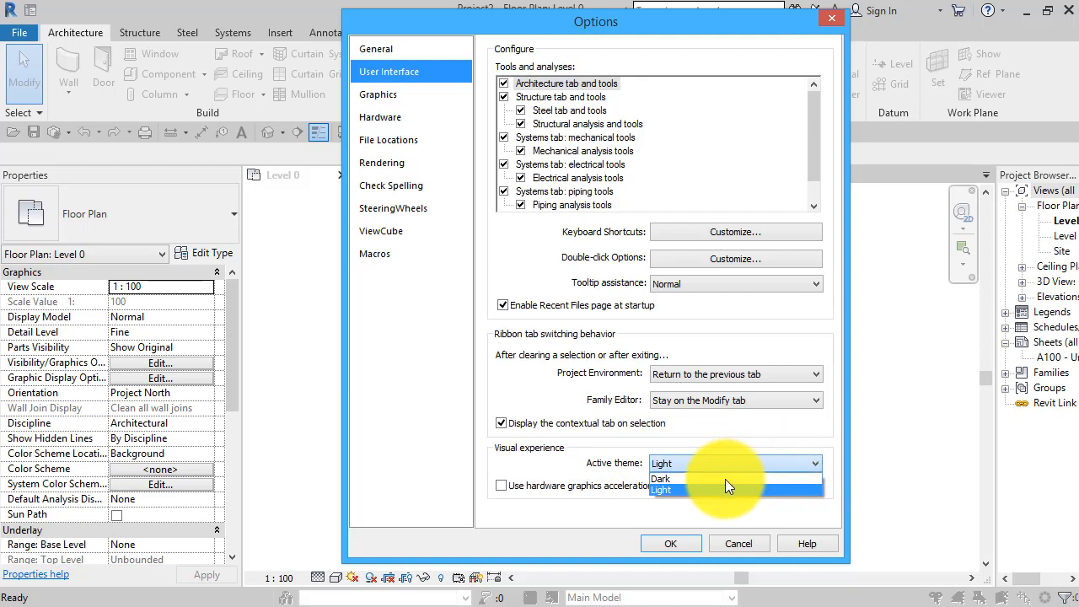
pyautogui.click(662, 479)
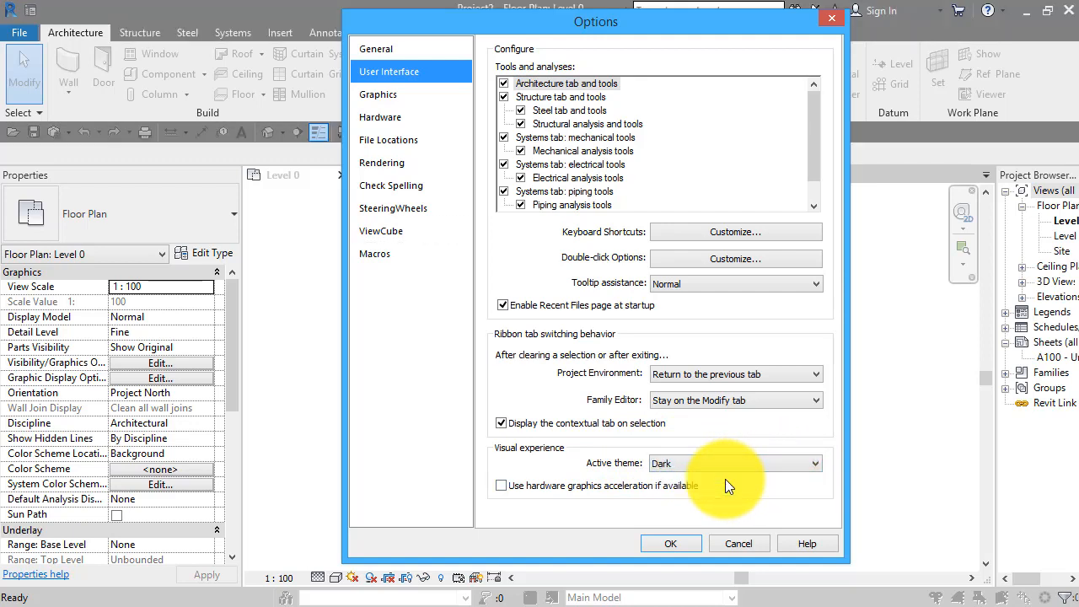
pyautogui.moveTo(689, 548)
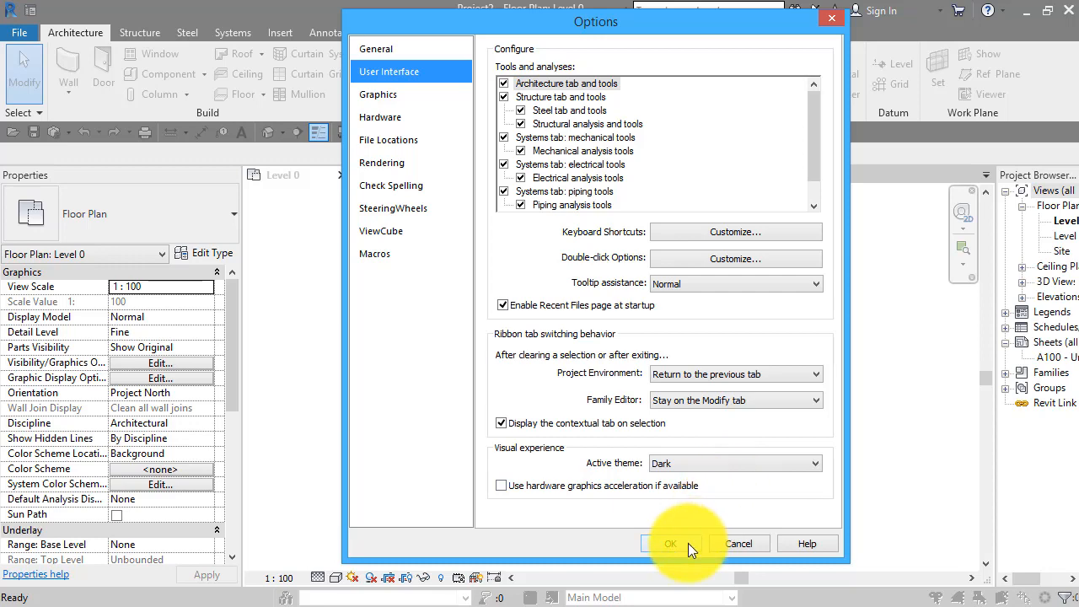
pyautogui.click(671, 543)
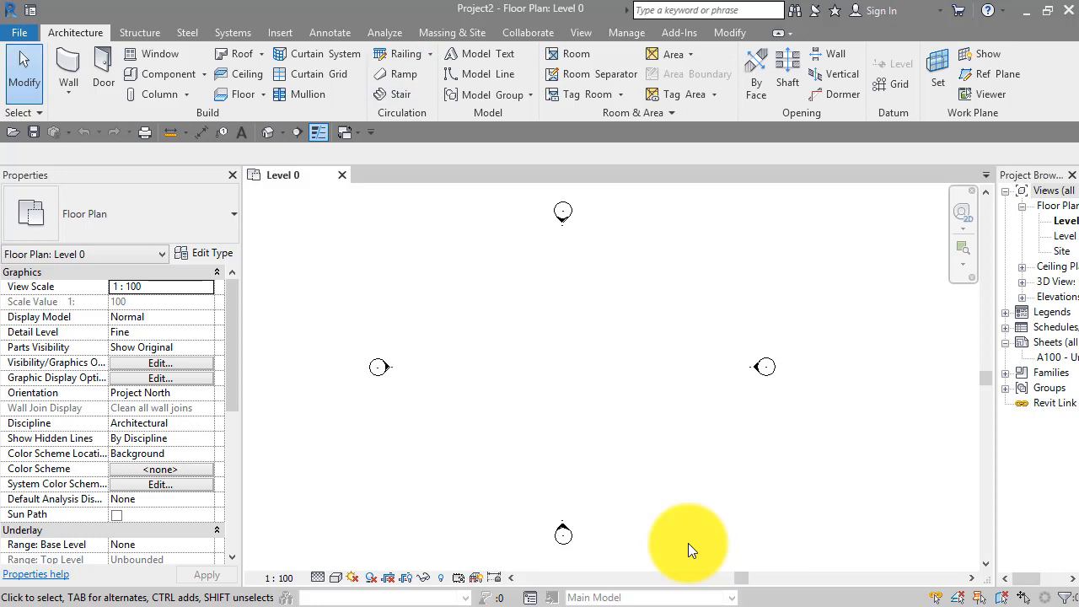
pyautogui.moveTo(644, 425)
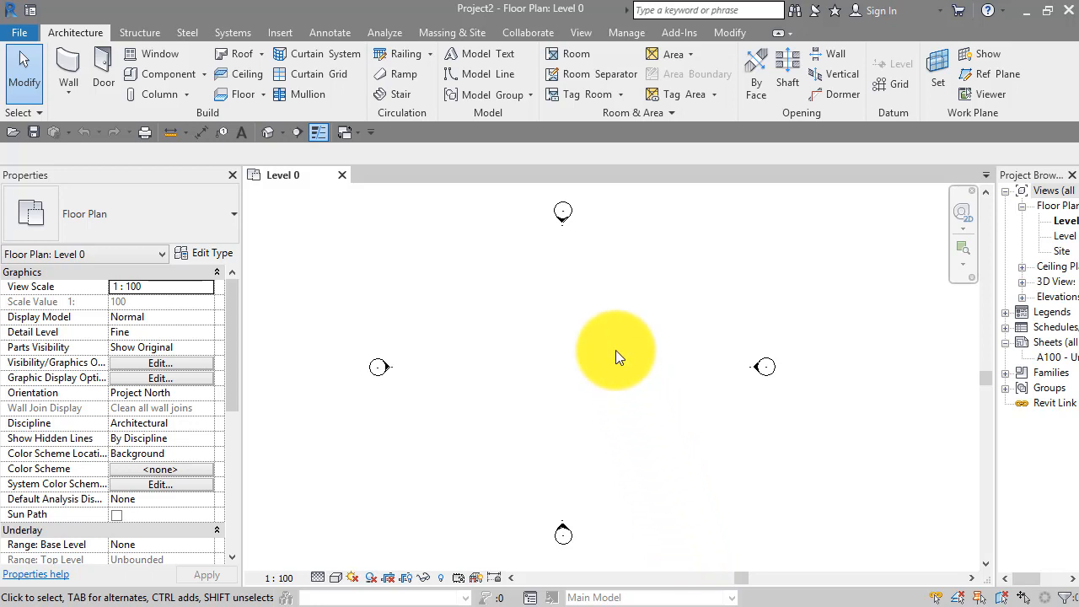
pyautogui.moveTo(779, 300)
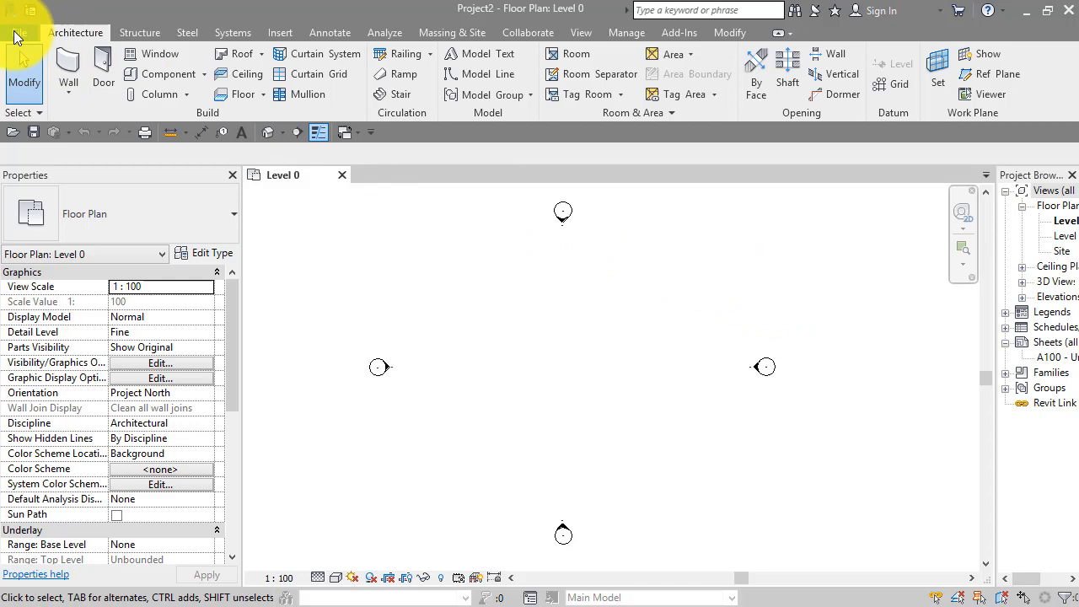
# Reopen the File application menu
pyautogui.click(19, 32)
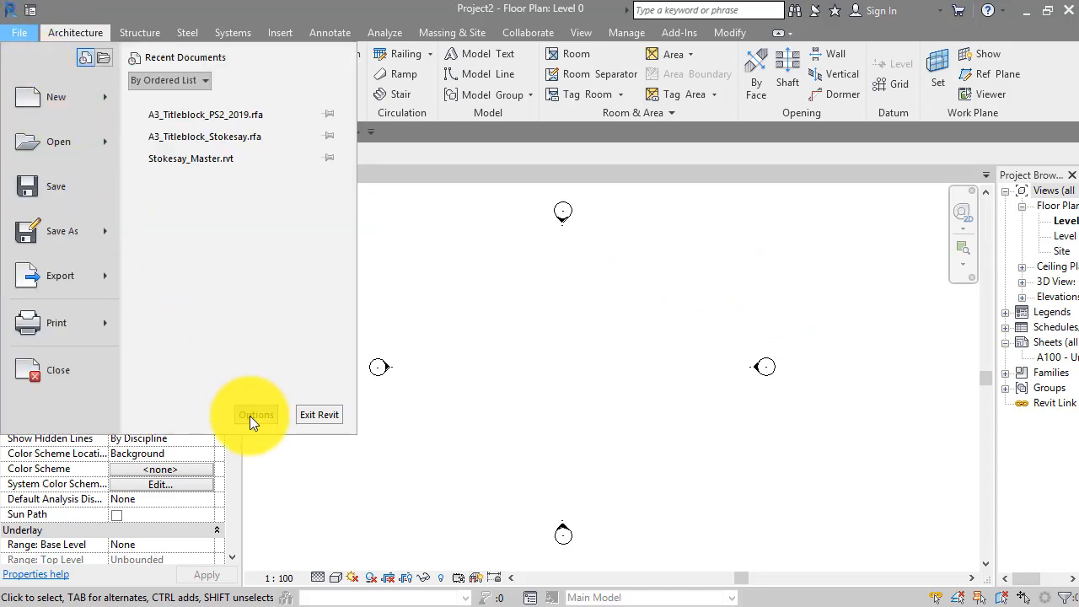
# Set the Graphics background color to Black in Options and confirm
pyautogui.click(256, 414)
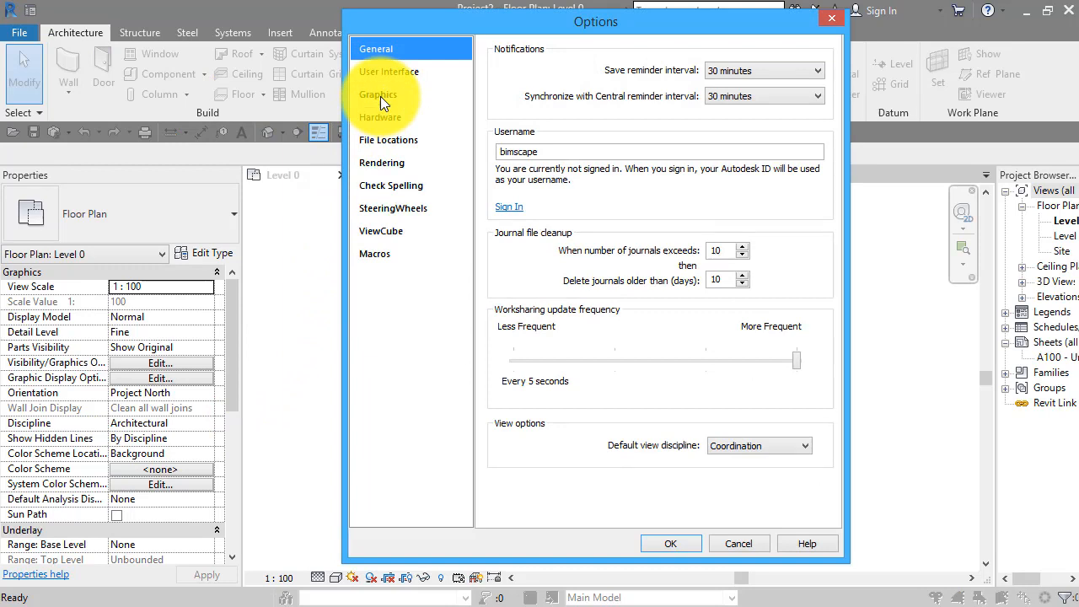
pyautogui.click(380, 94)
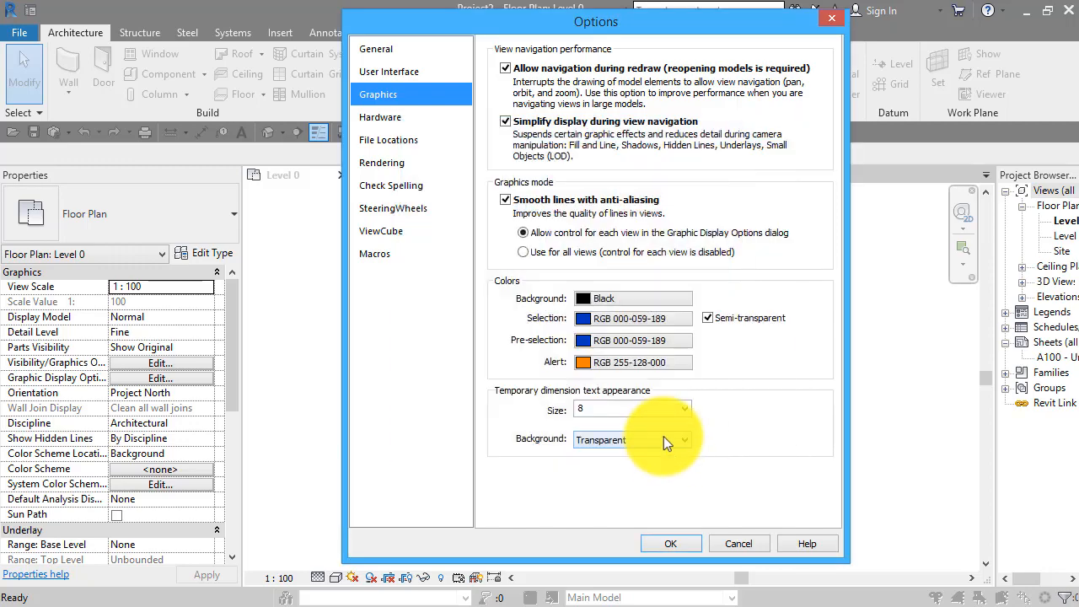
pyautogui.click(672, 543)
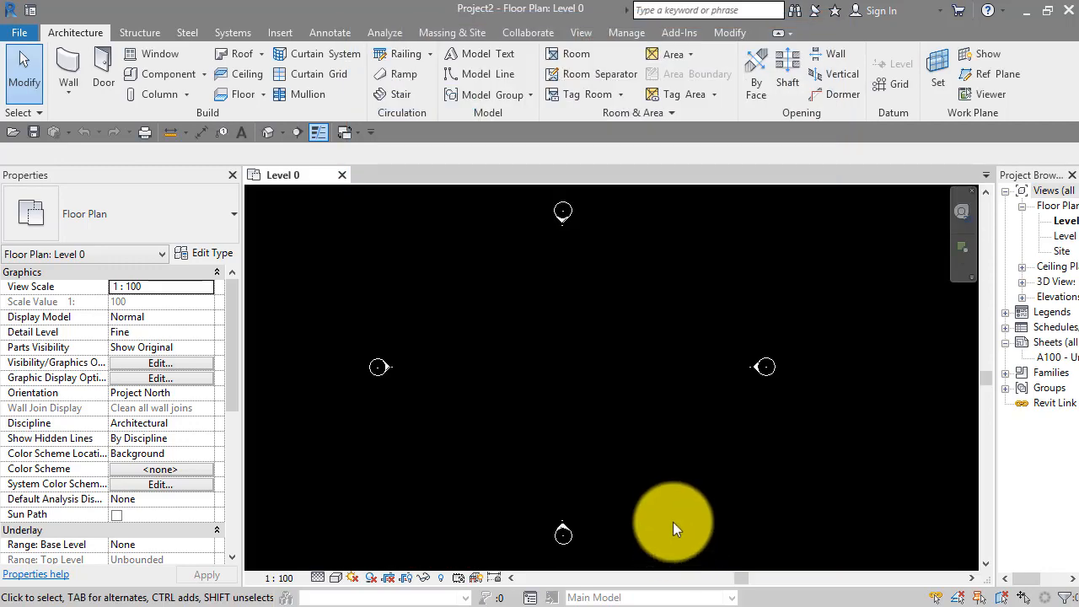